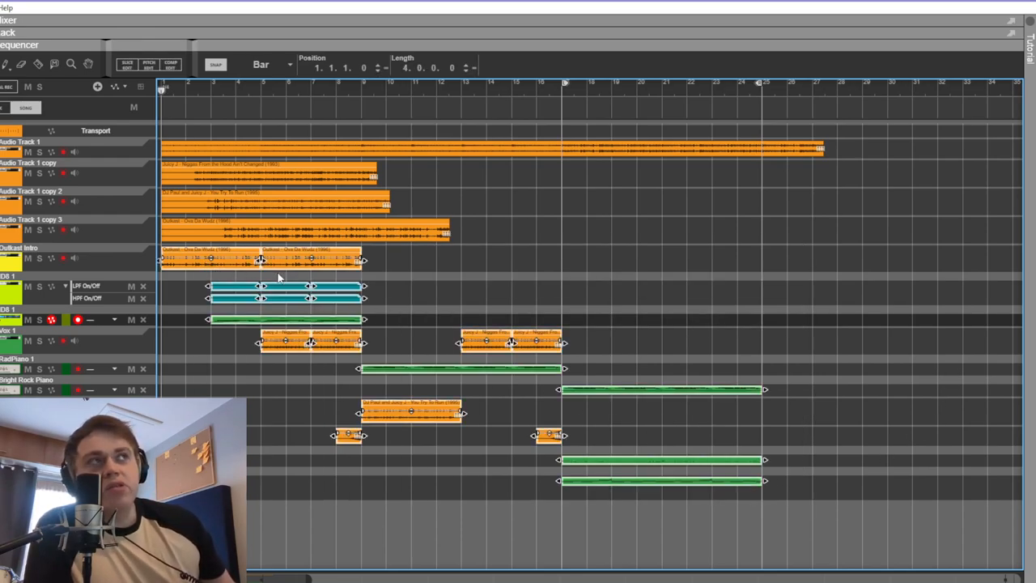
pyautogui.moveTo(543, 282)
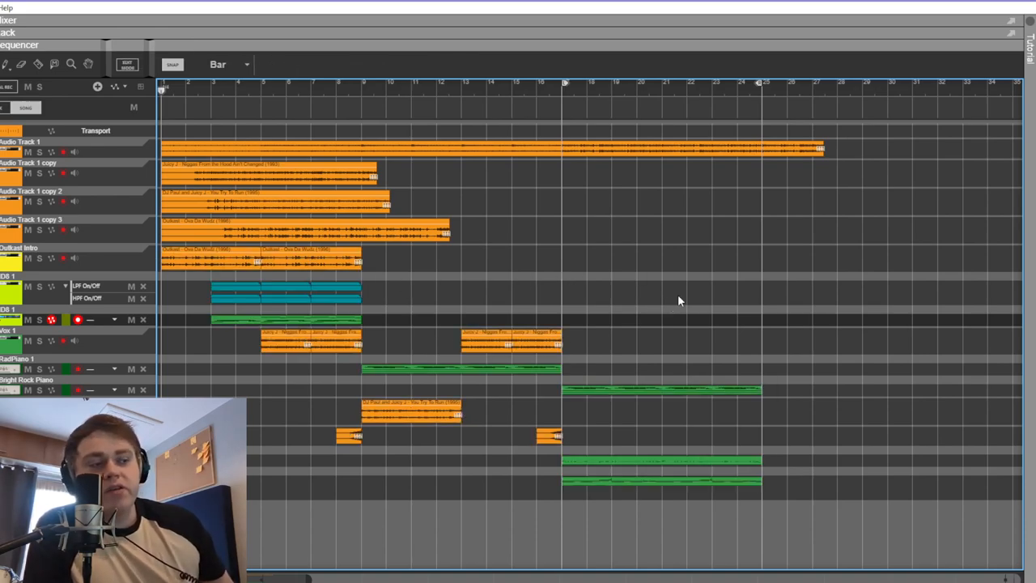
pyautogui.moveTo(722, 298)
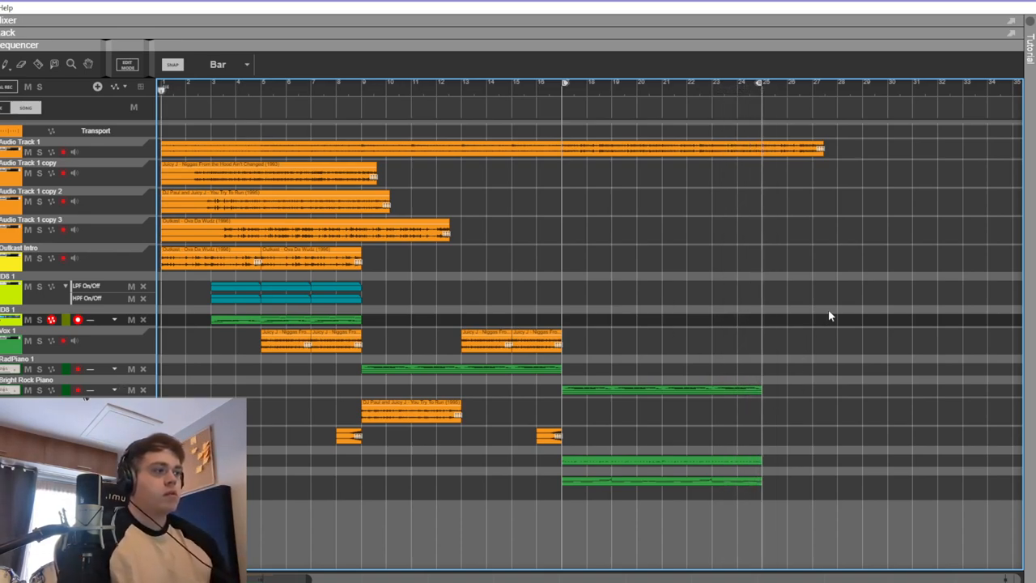
pyautogui.moveTo(591, 246)
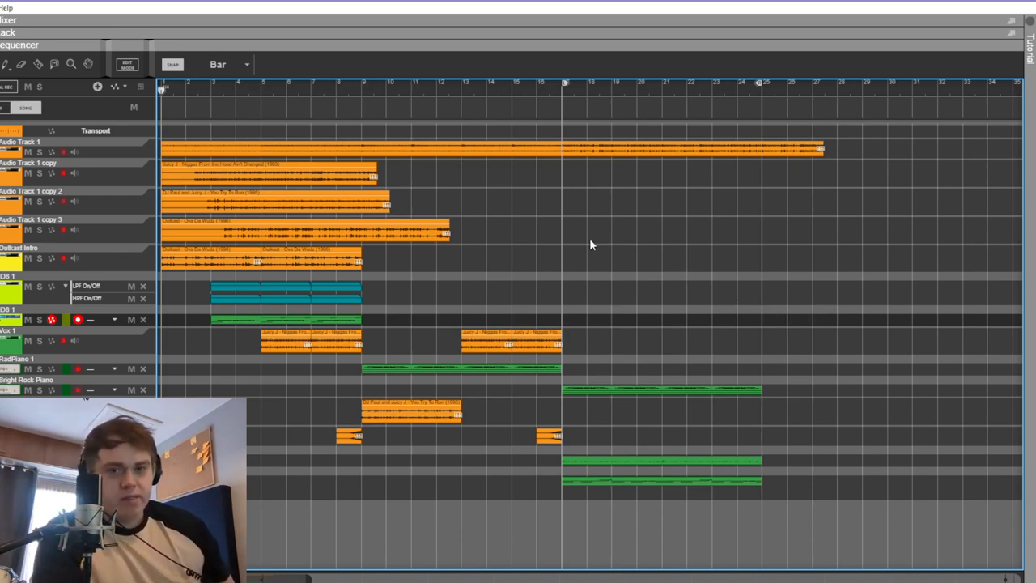
pyautogui.moveTo(392, 229)
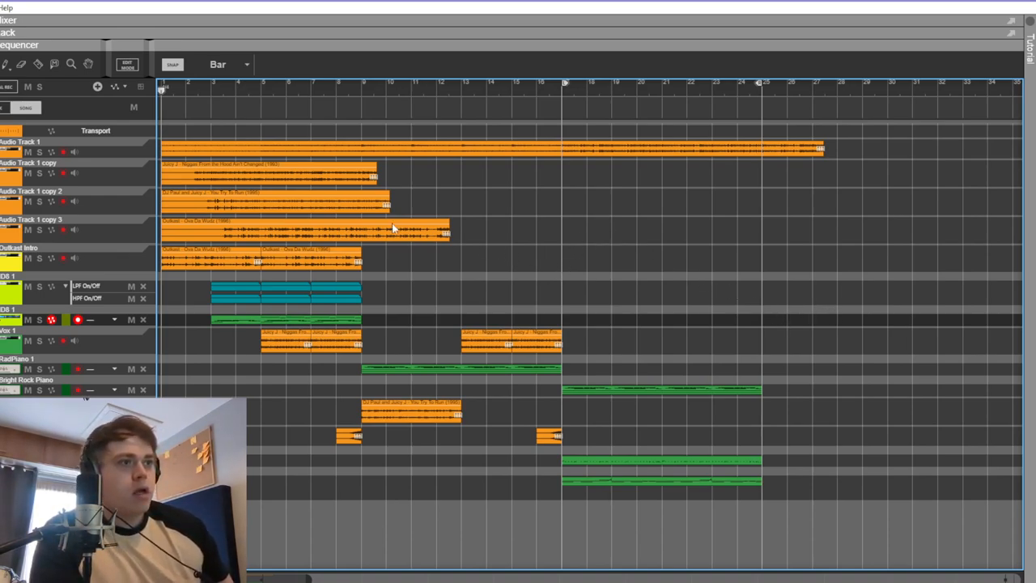
pyautogui.moveTo(321, 447)
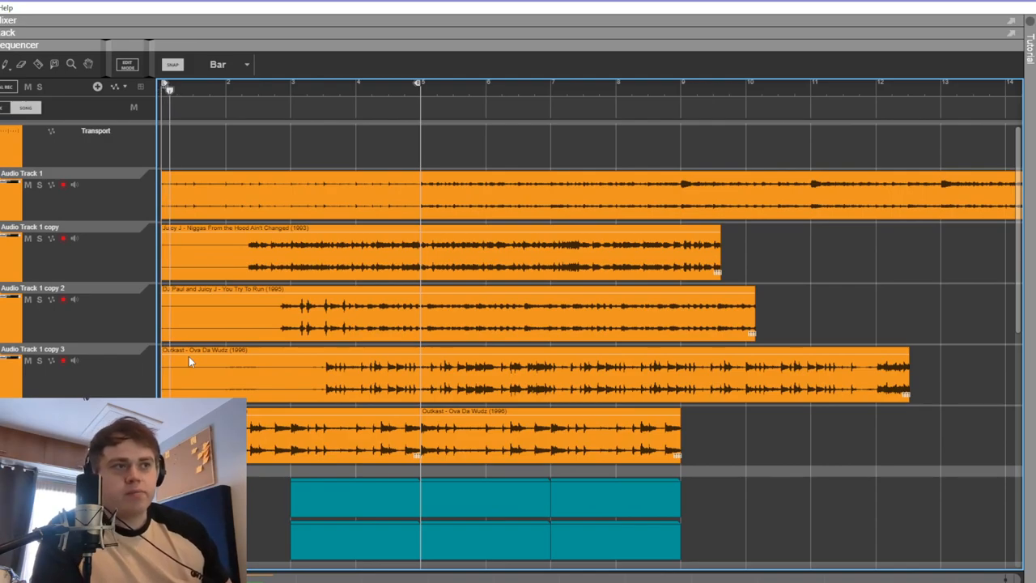
# - Scroll the Sequencer to bring the opening bars of the sample audio tracks into view
pyautogui.scroll(-3)
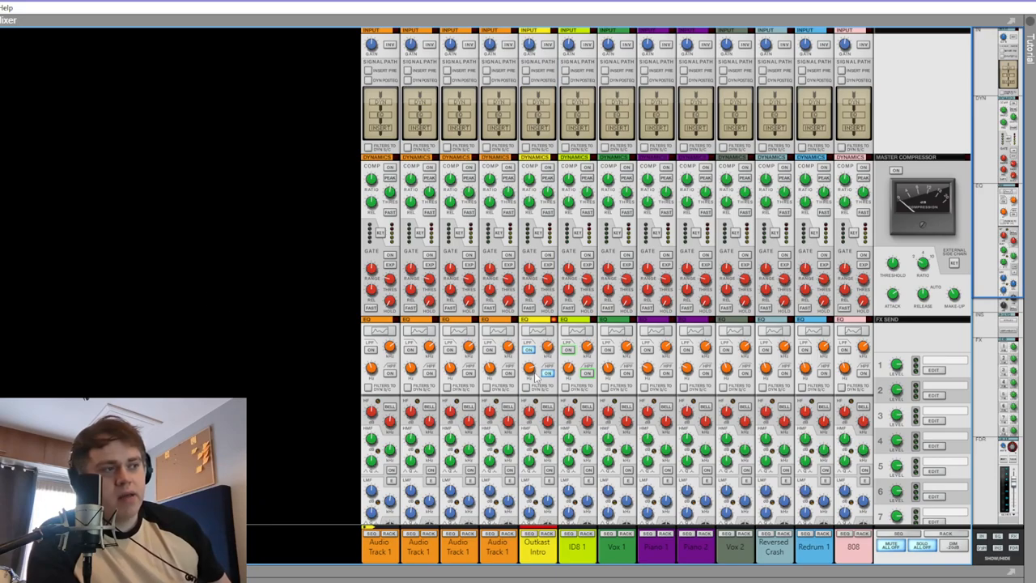
pyautogui.moveTo(542, 380)
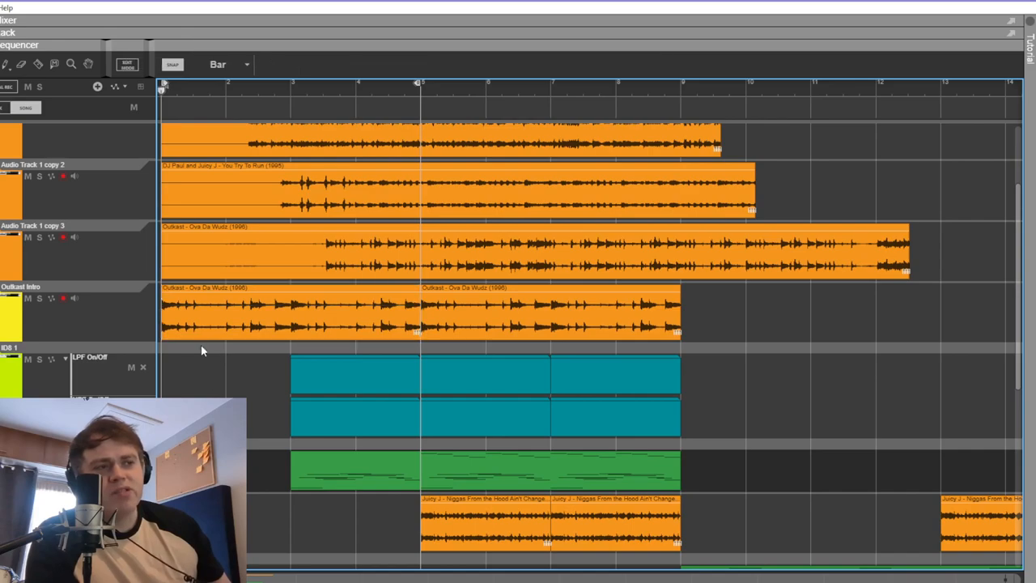
pyautogui.moveTo(186, 353)
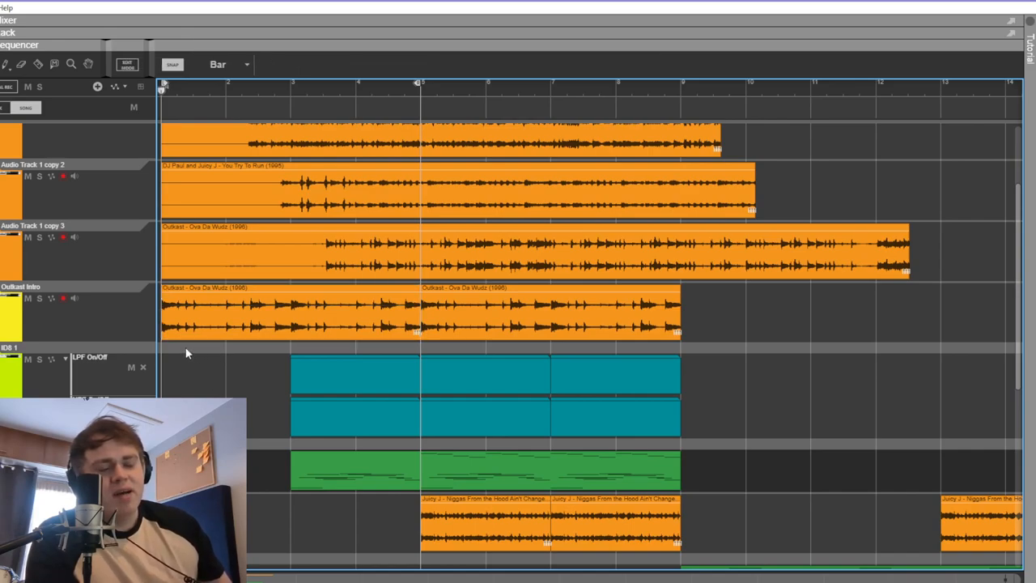
pyautogui.moveTo(217, 384)
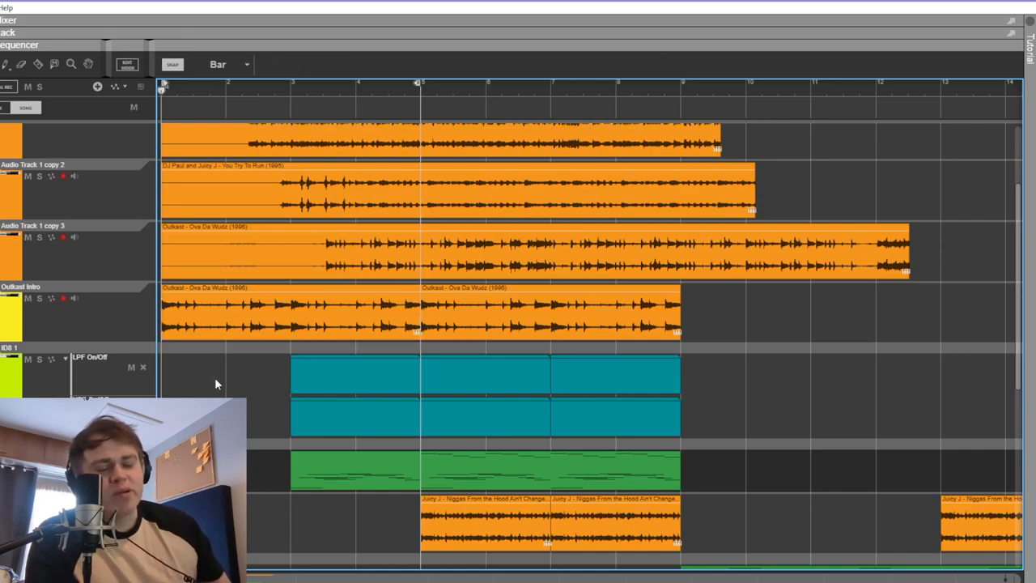
pyautogui.moveTo(223, 395)
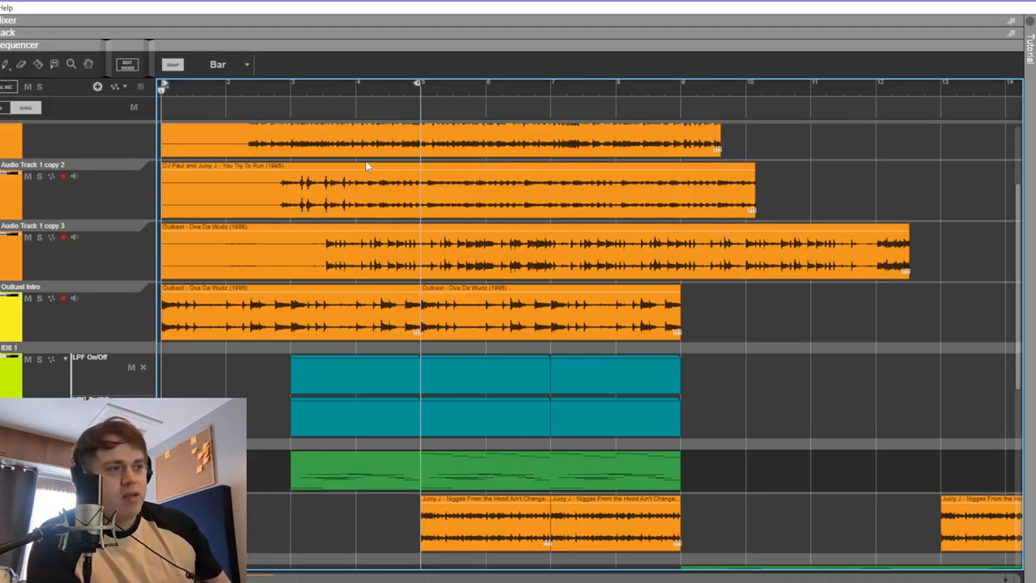
pyautogui.click(293, 88)
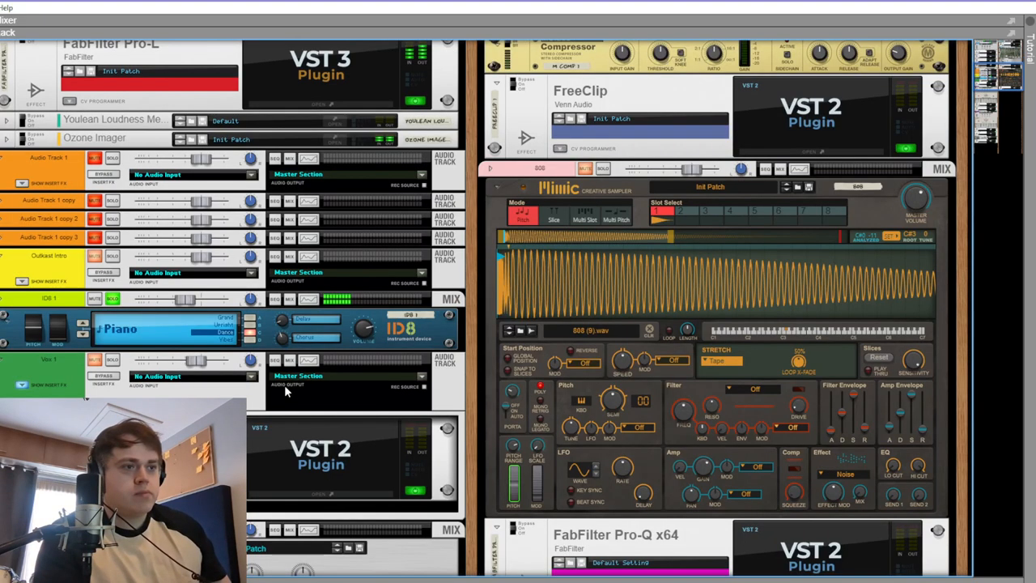
pyautogui.moveTo(347, 408)
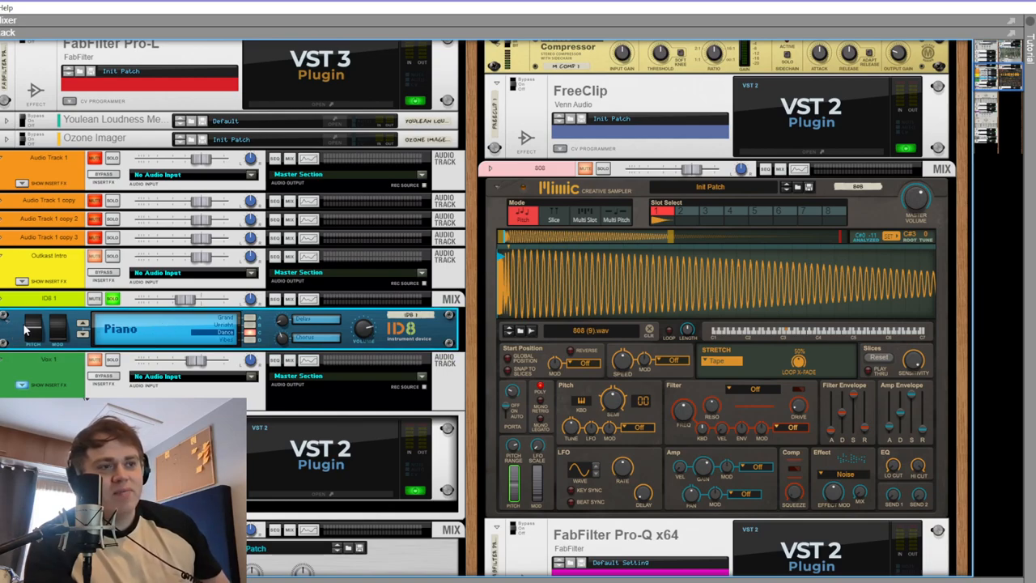
pyautogui.moveTo(55, 334)
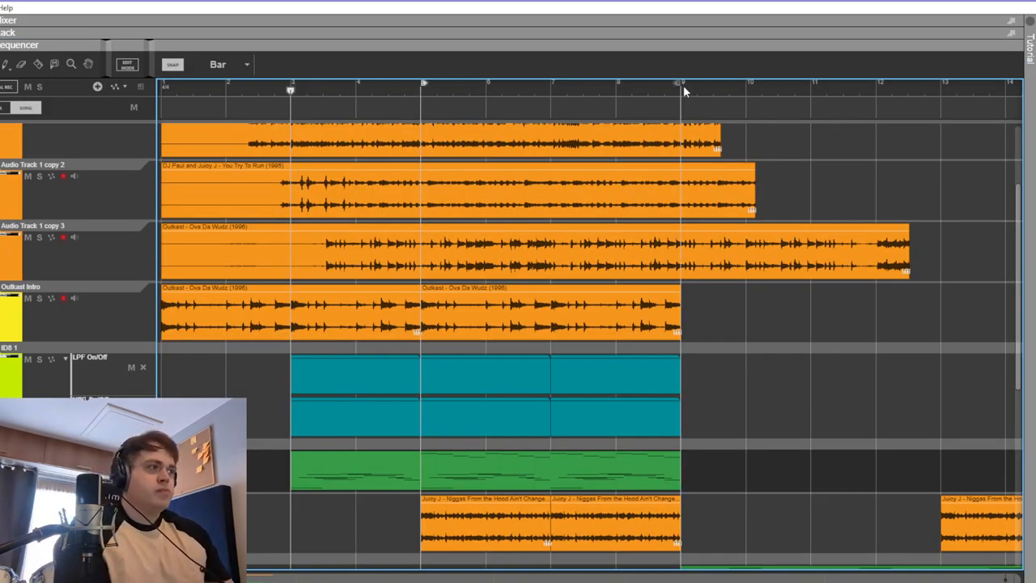
# - Reveal the instrument track's effect devices and dismiss the FabFilter Pro-Q 'Phone' EQ window
pyautogui.click(8, 20)
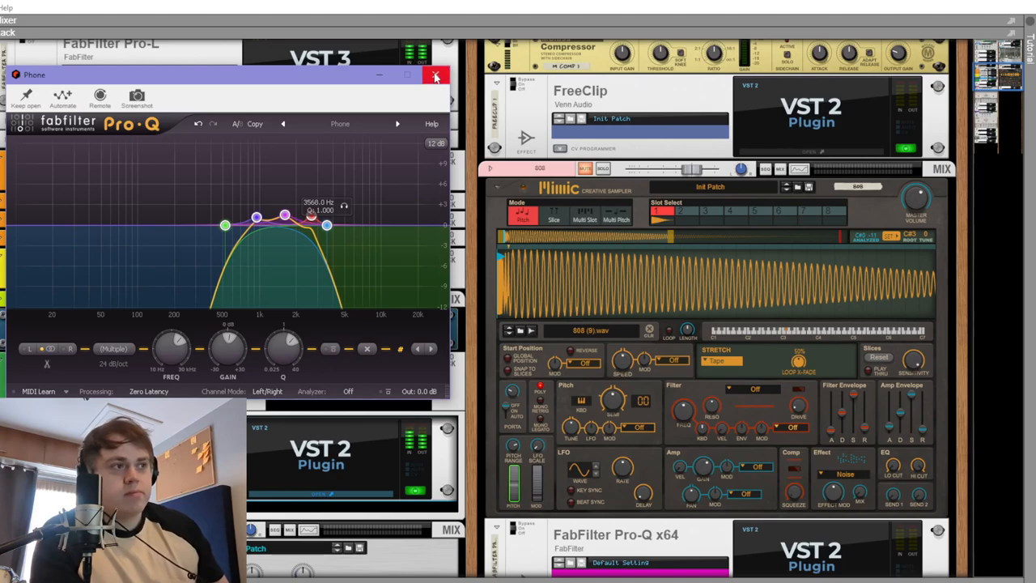
pyautogui.click(436, 77)
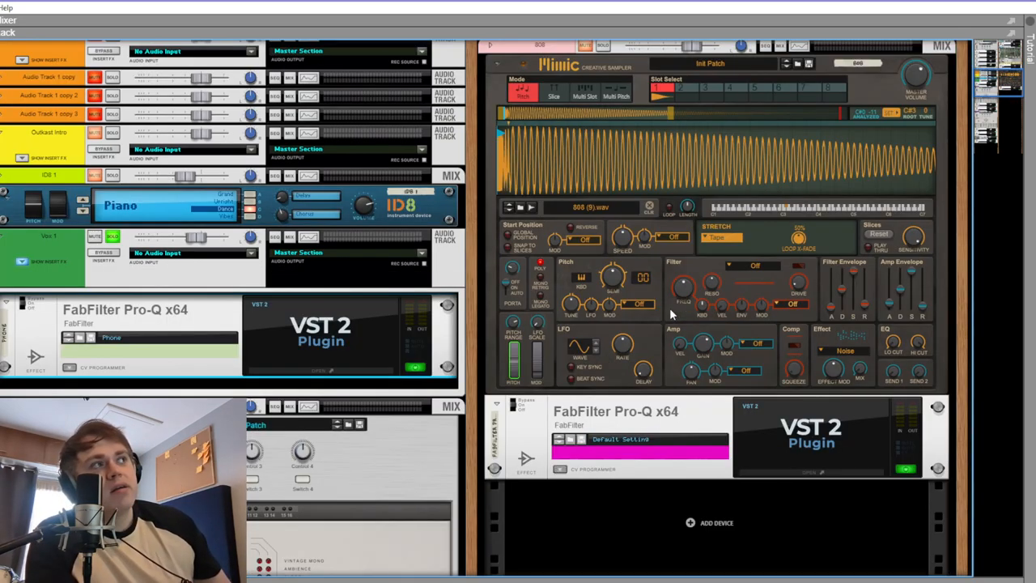
pyautogui.moveTo(586, 515)
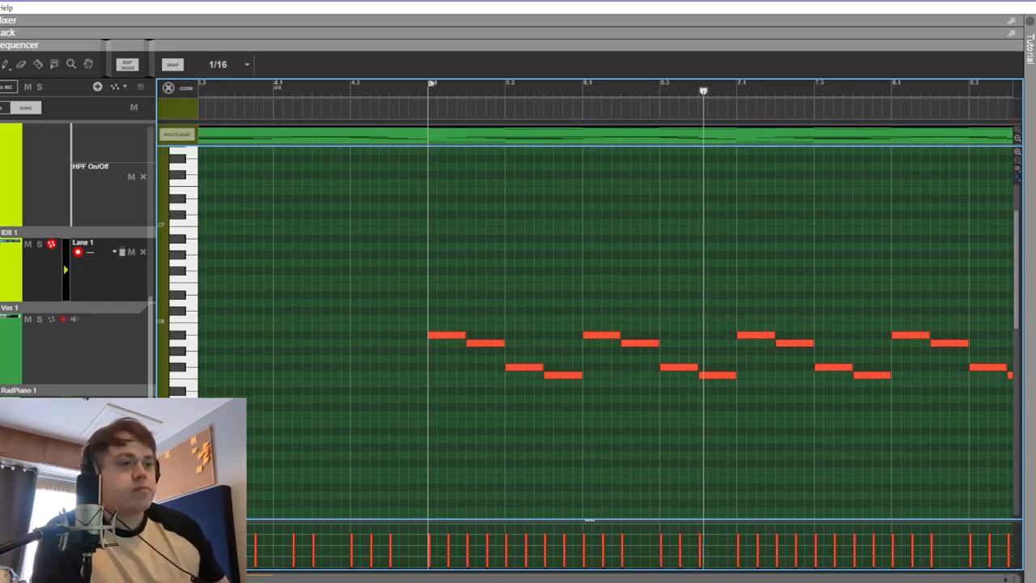
# - Scroll the note editor so the clip's full melody and bass notes are visible
pyautogui.hscroll(3)
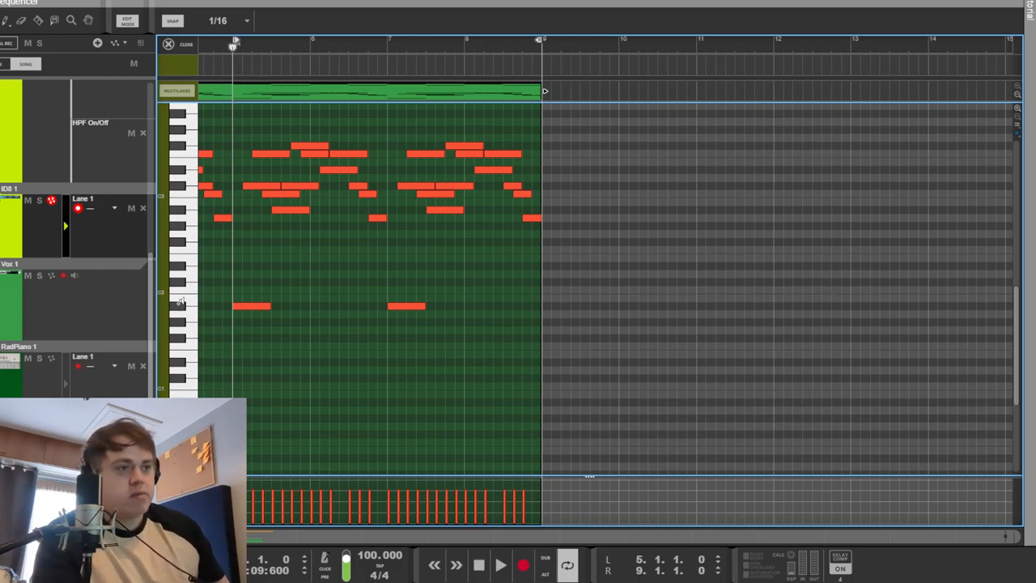
pyautogui.moveTo(340, 285)
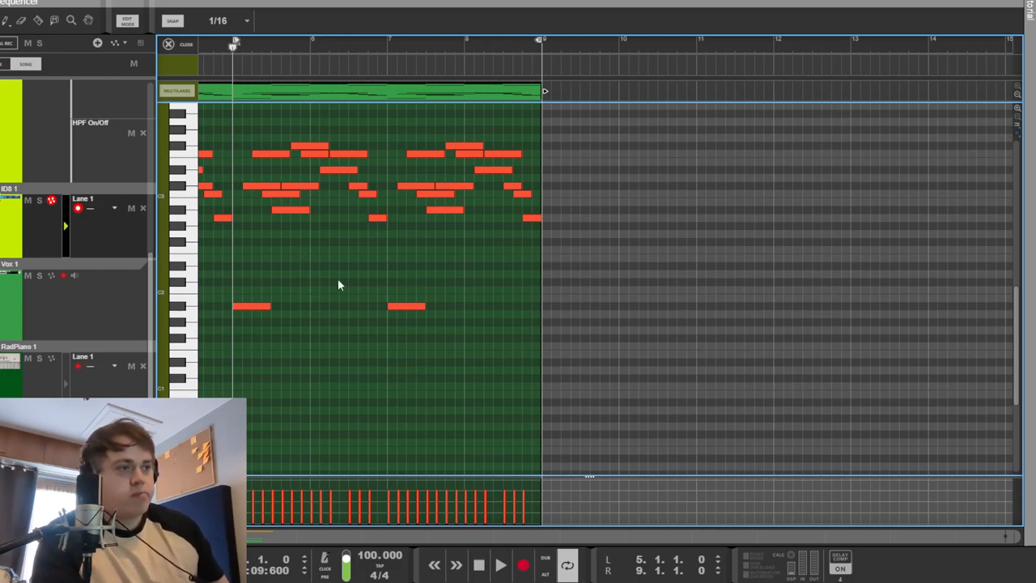
# - Show the drum device chain with its Looperator effect and play the beat to hear it
pyautogui.click(168, 44)
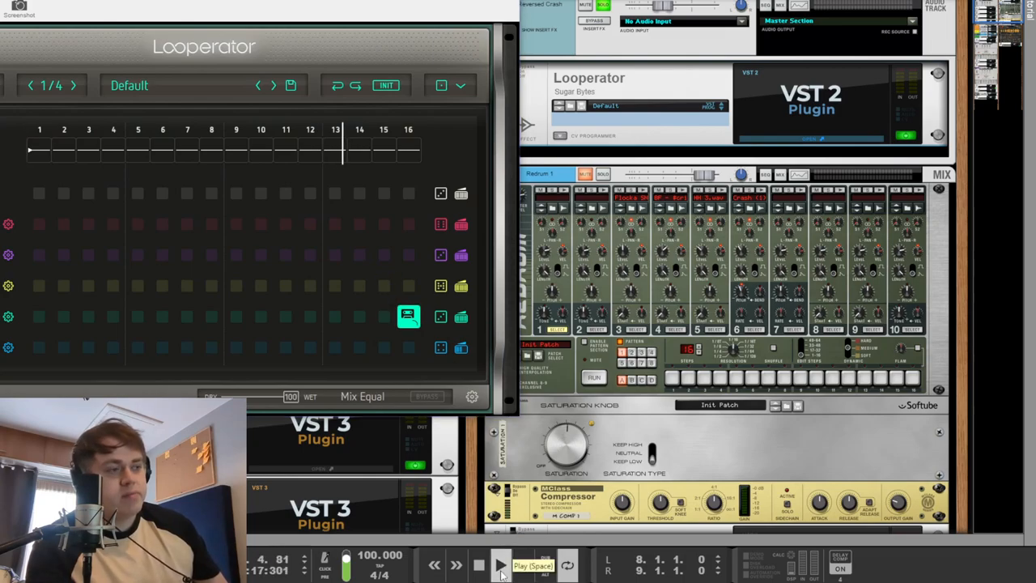
pyautogui.click(500, 565)
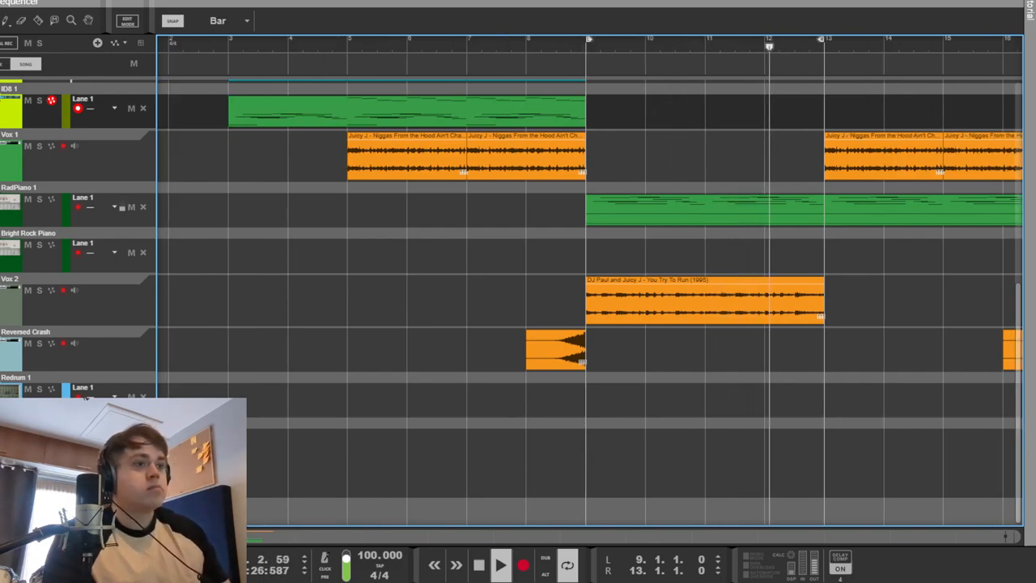
# - Scroll the Rack to the RadPiano Combinator with Radical Piano, OTT and ValhallaSupermassive, with playback
pyautogui.hscroll(3)
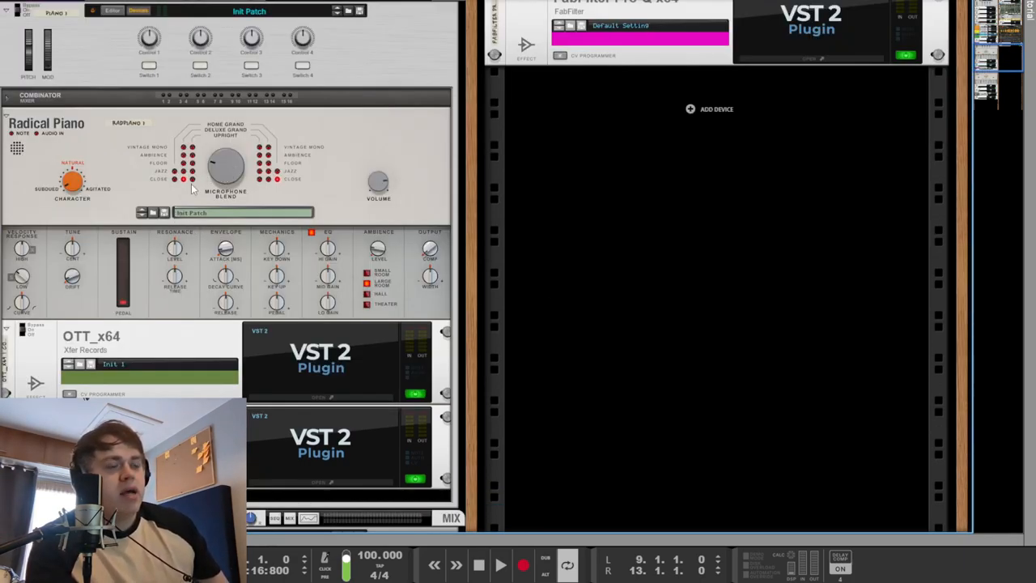
pyautogui.moveTo(52, 197)
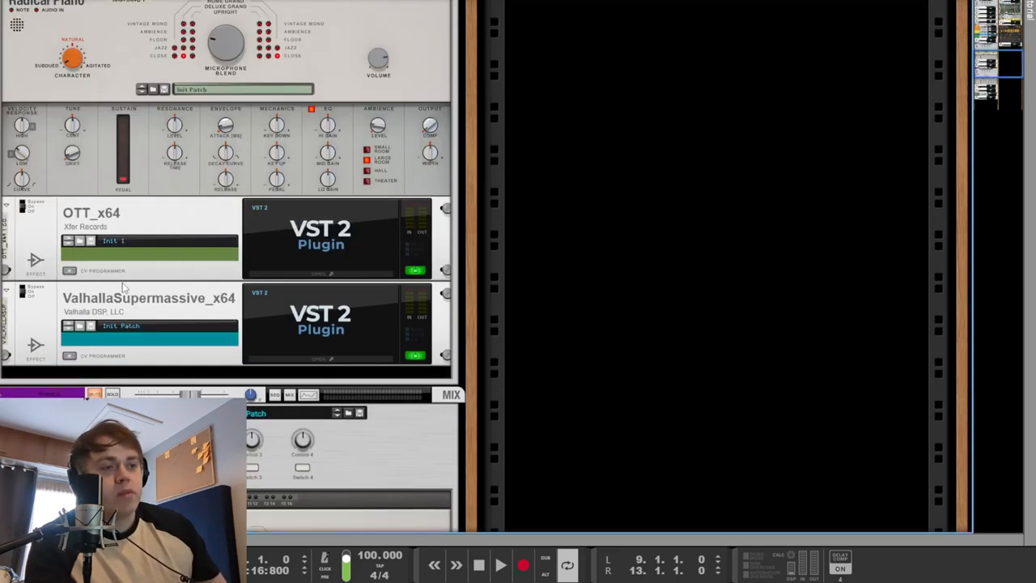
pyautogui.click(500, 565)
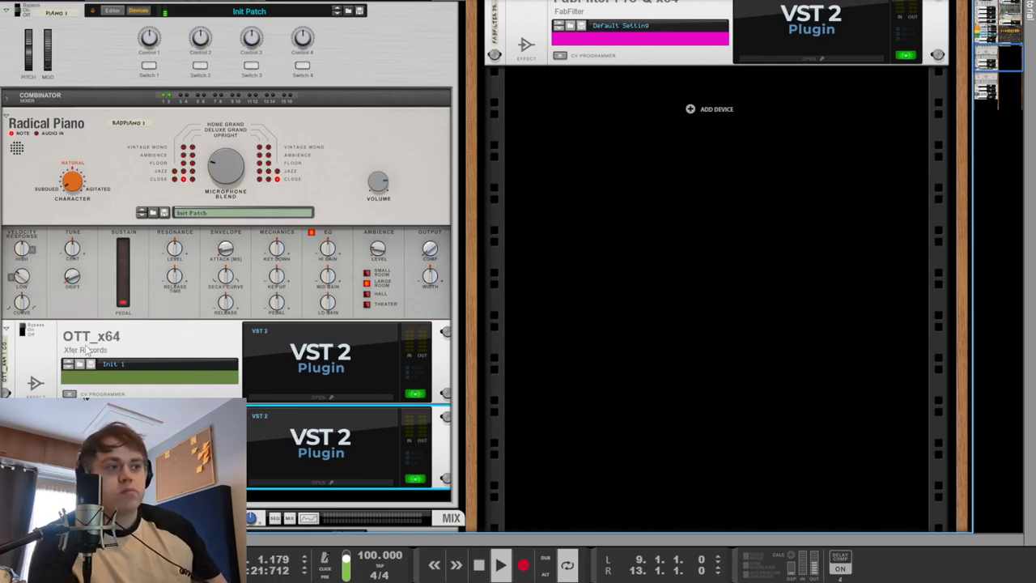
pyautogui.moveTo(392, 278)
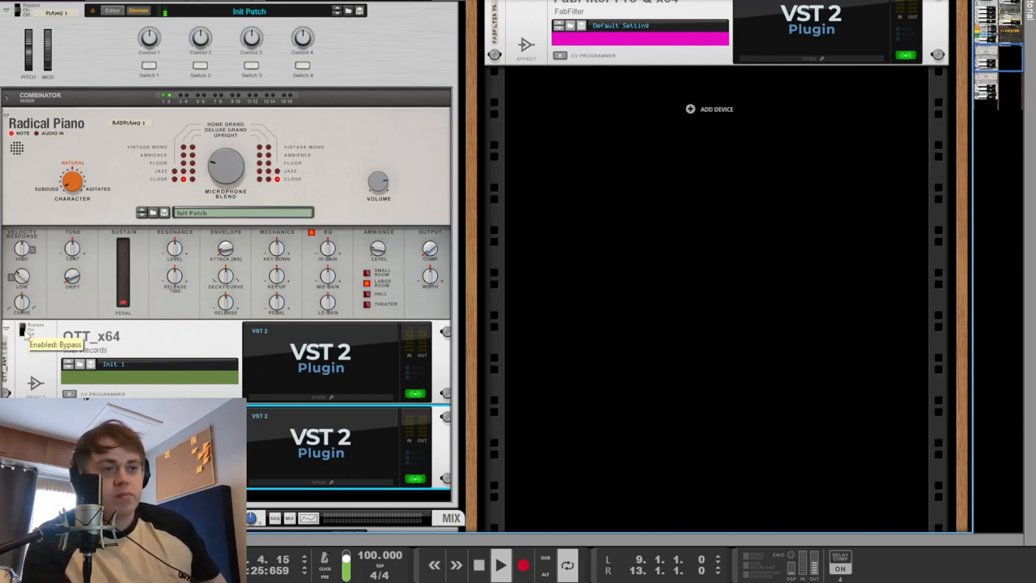
pyautogui.moveTo(622, 366)
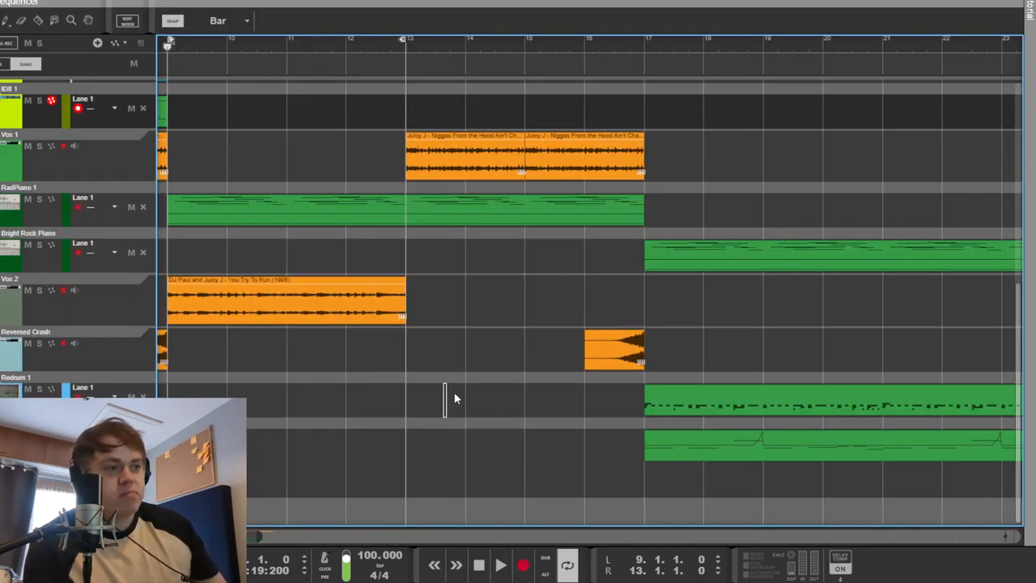
# - Show the LPF/HPF filter automation lanes in the Sequencer and scroll toward the song's opening bars
pyautogui.click(285, 295)
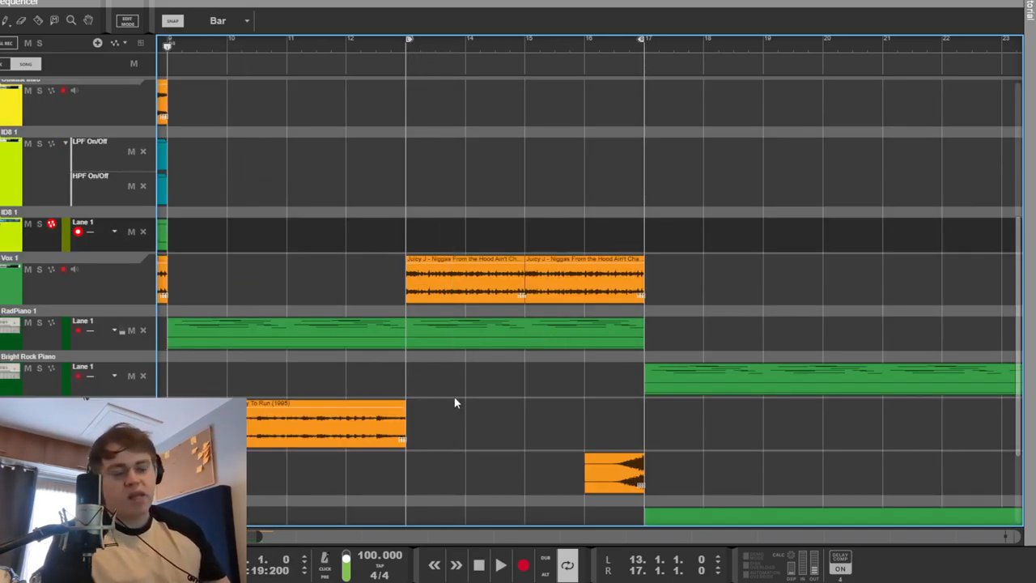
pyautogui.click(525, 279)
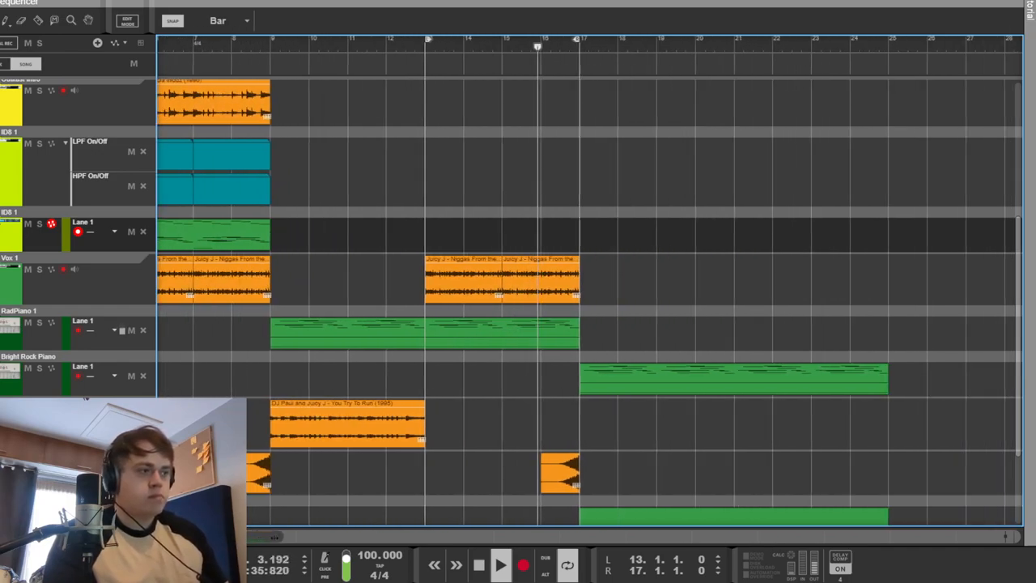
pyautogui.scroll(-3)
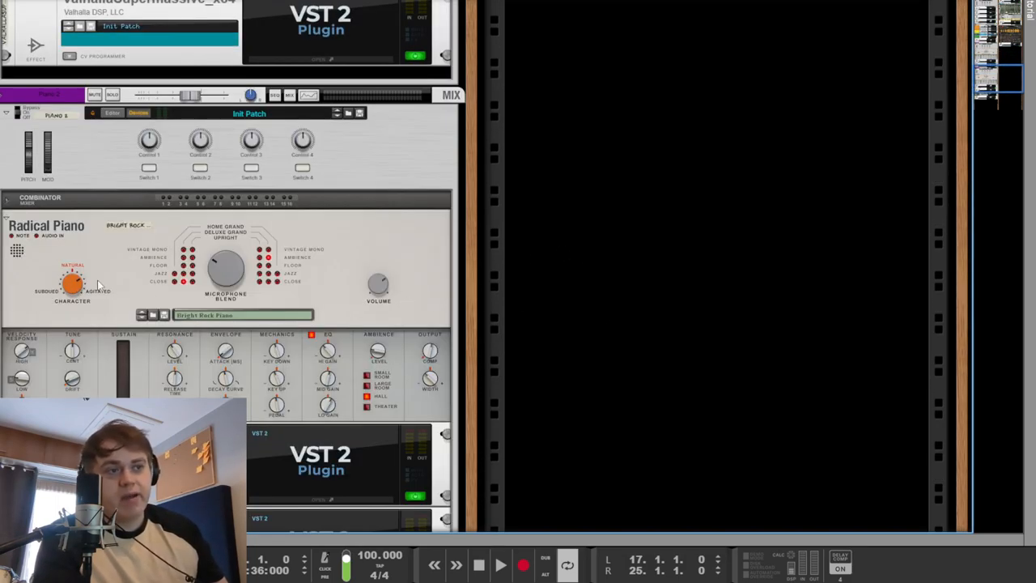
pyautogui.scroll(-3)
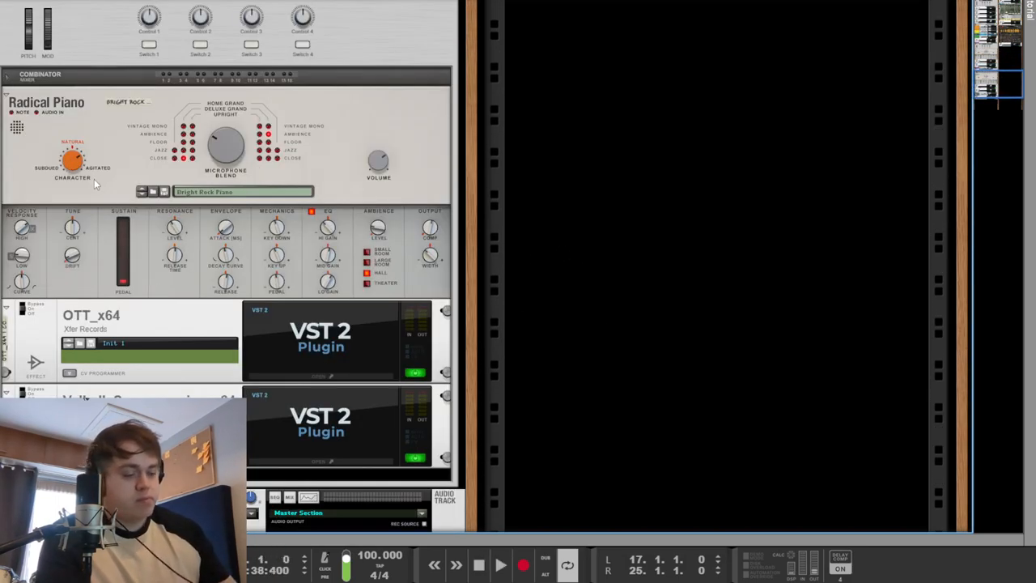
pyautogui.moveTo(72, 161); pyautogui.dragTo(71, 170)
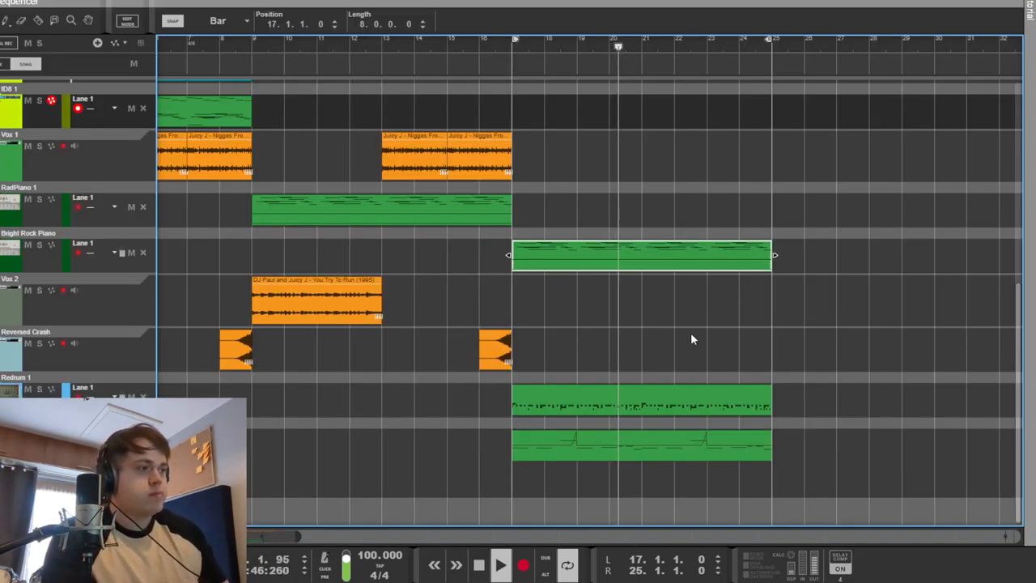
# - Bring the Master Section inserts (Utility, OTT, The Glue) and the Redrum device into view in the Rack
pyautogui.doubleClick(640, 256)
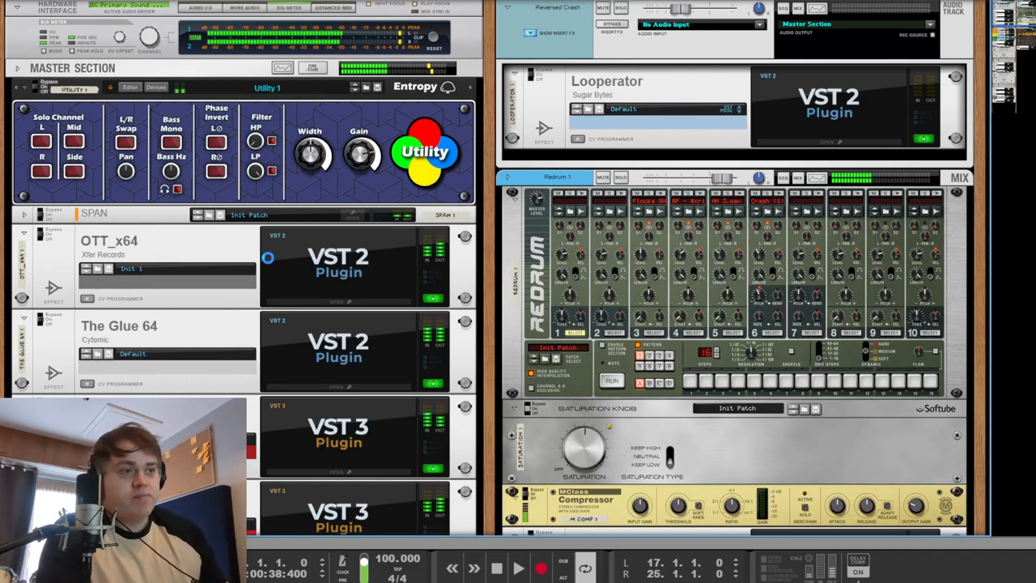
# - Show the master FabFilter Pro-L limiter window, moved aside, and watch it working during playback
pyautogui.scroll(-3)
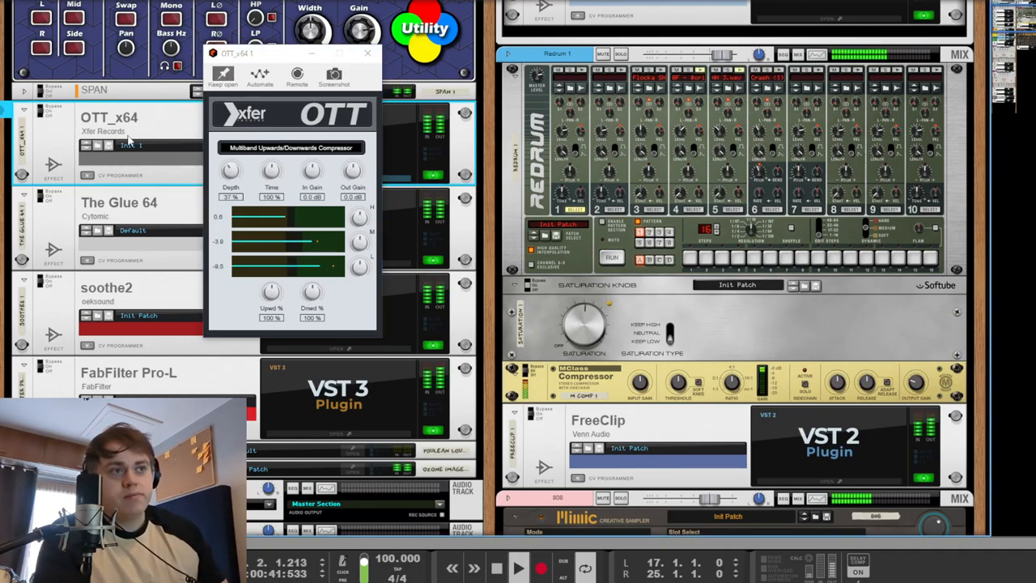
pyautogui.click(368, 53)
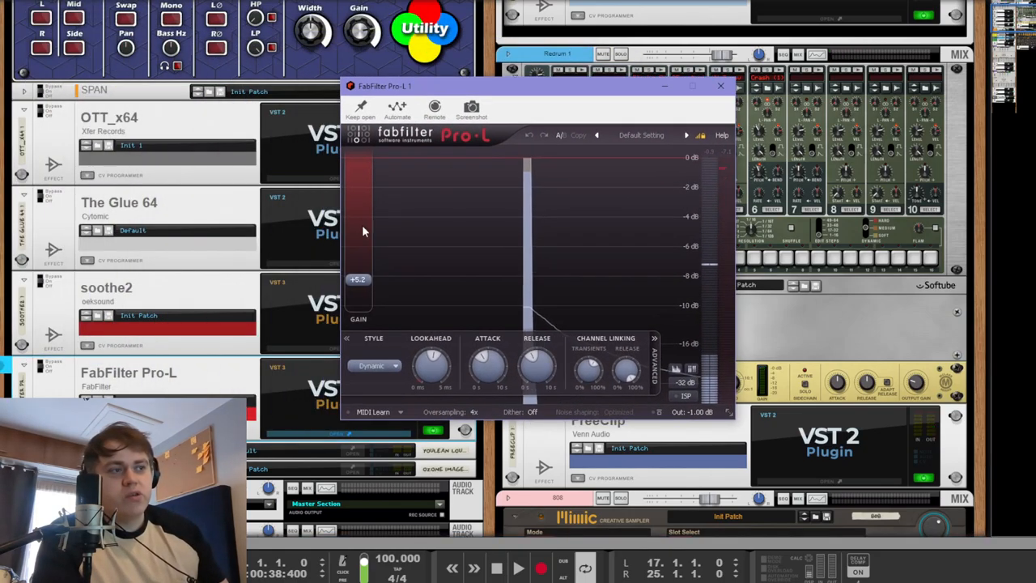
pyautogui.moveTo(385, 86); pyautogui.dragTo(97, 43)
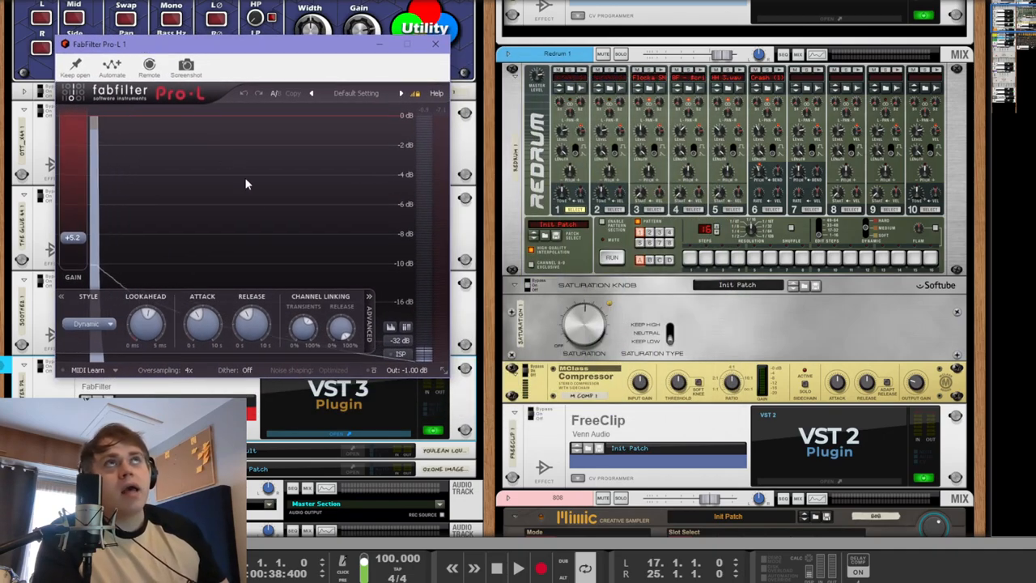
pyautogui.click(518, 567)
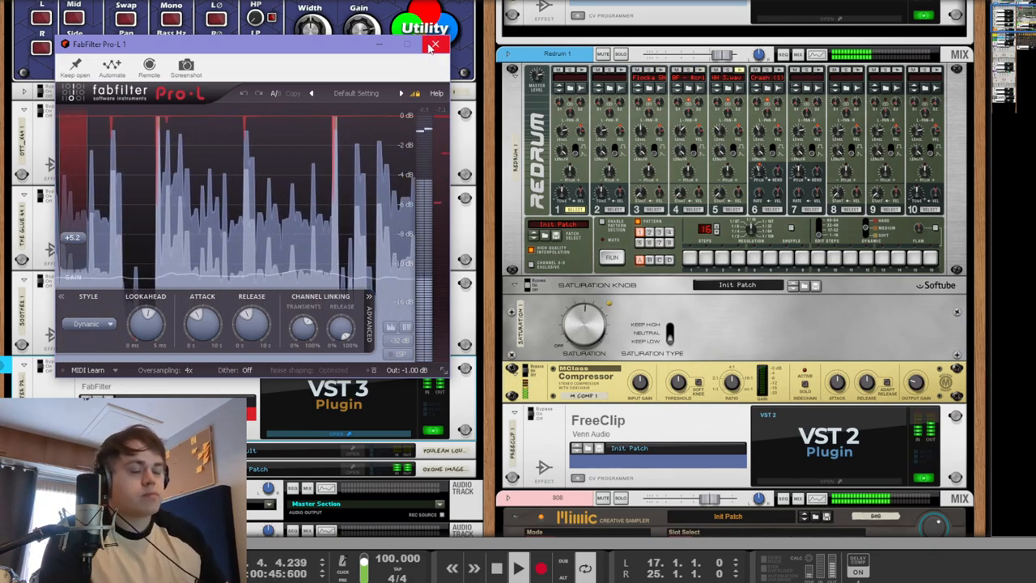
pyautogui.click(435, 45)
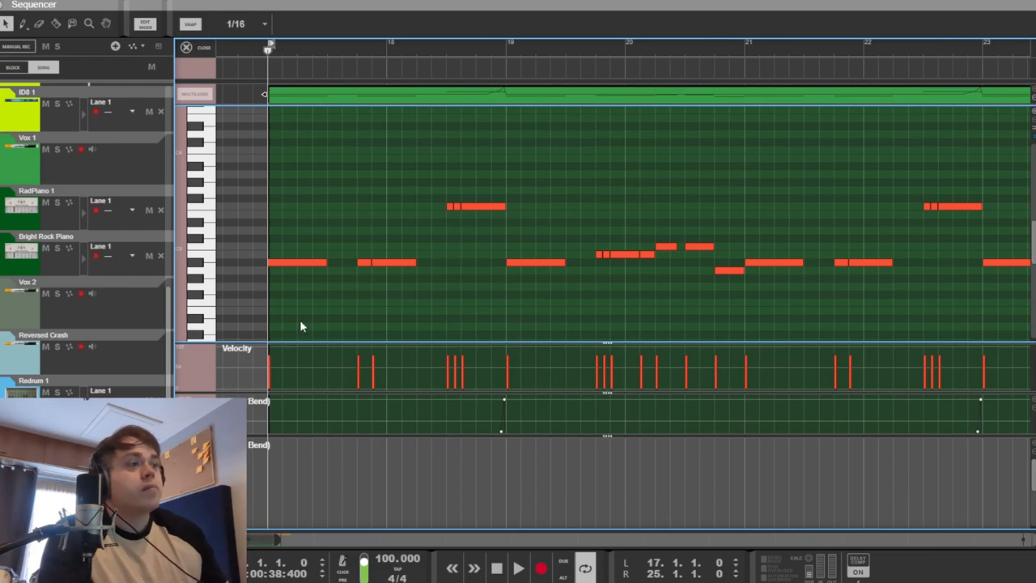
pyautogui.click(294, 262)
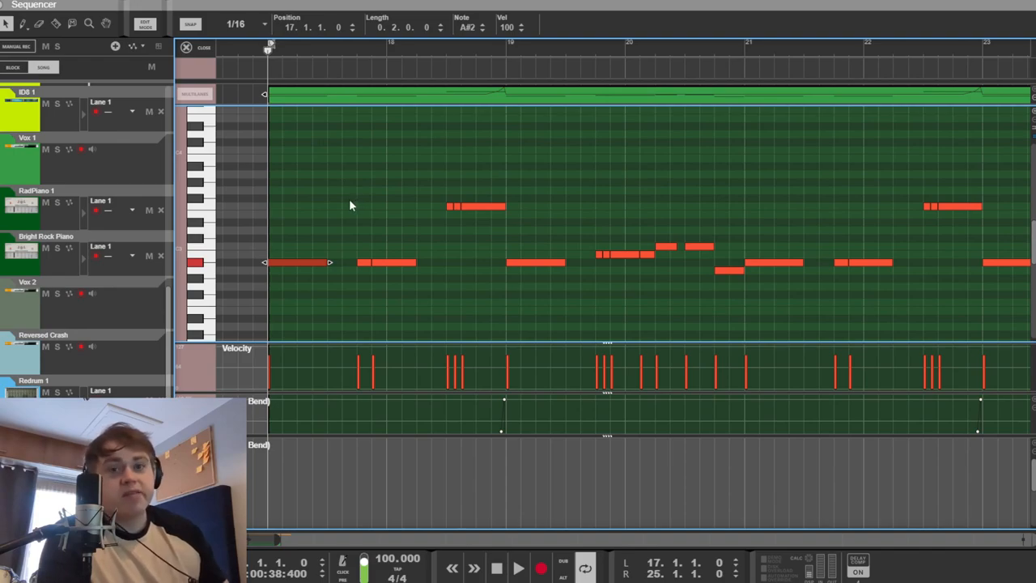
pyautogui.click(519, 568)
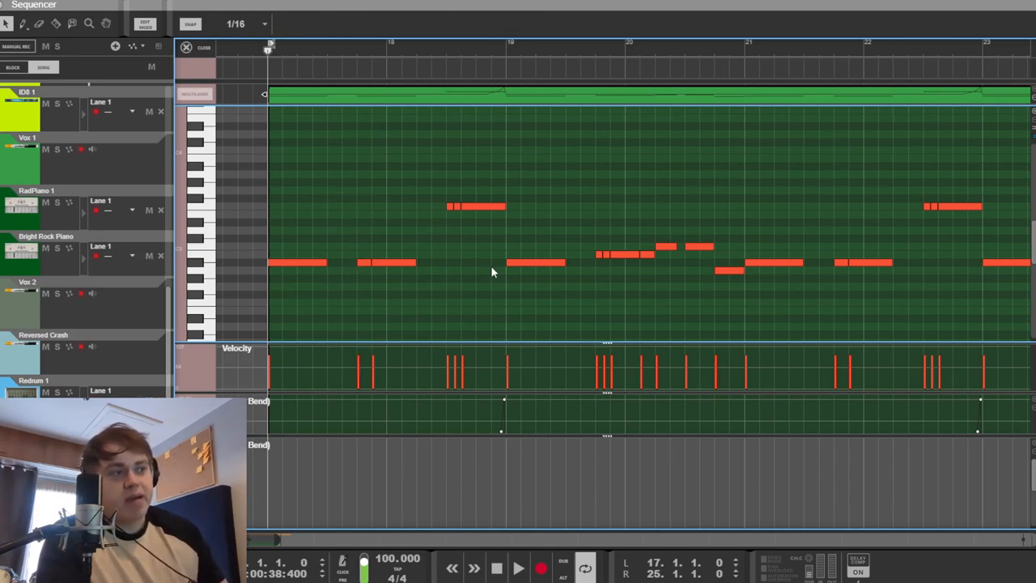
pyautogui.click(518, 567)
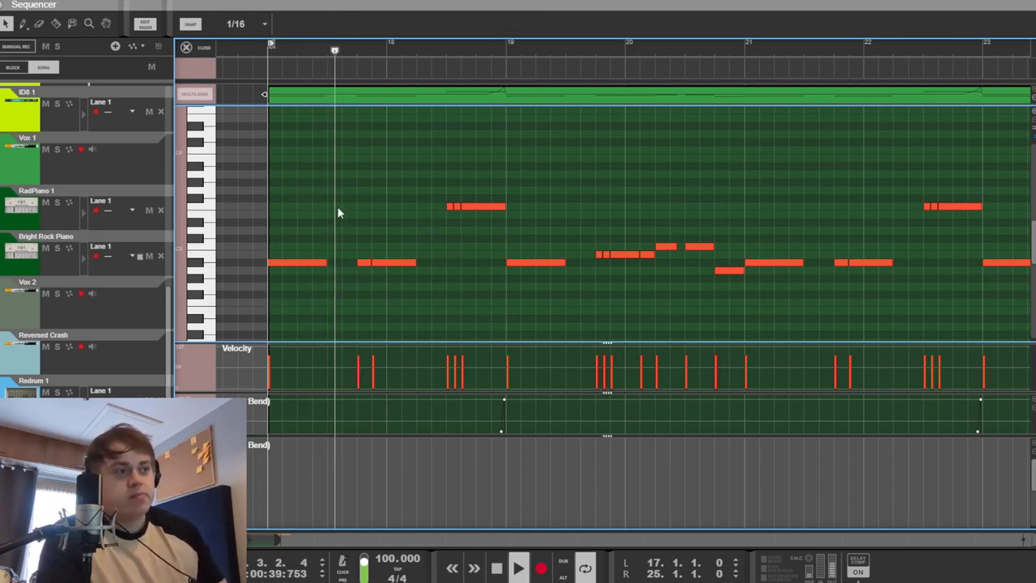